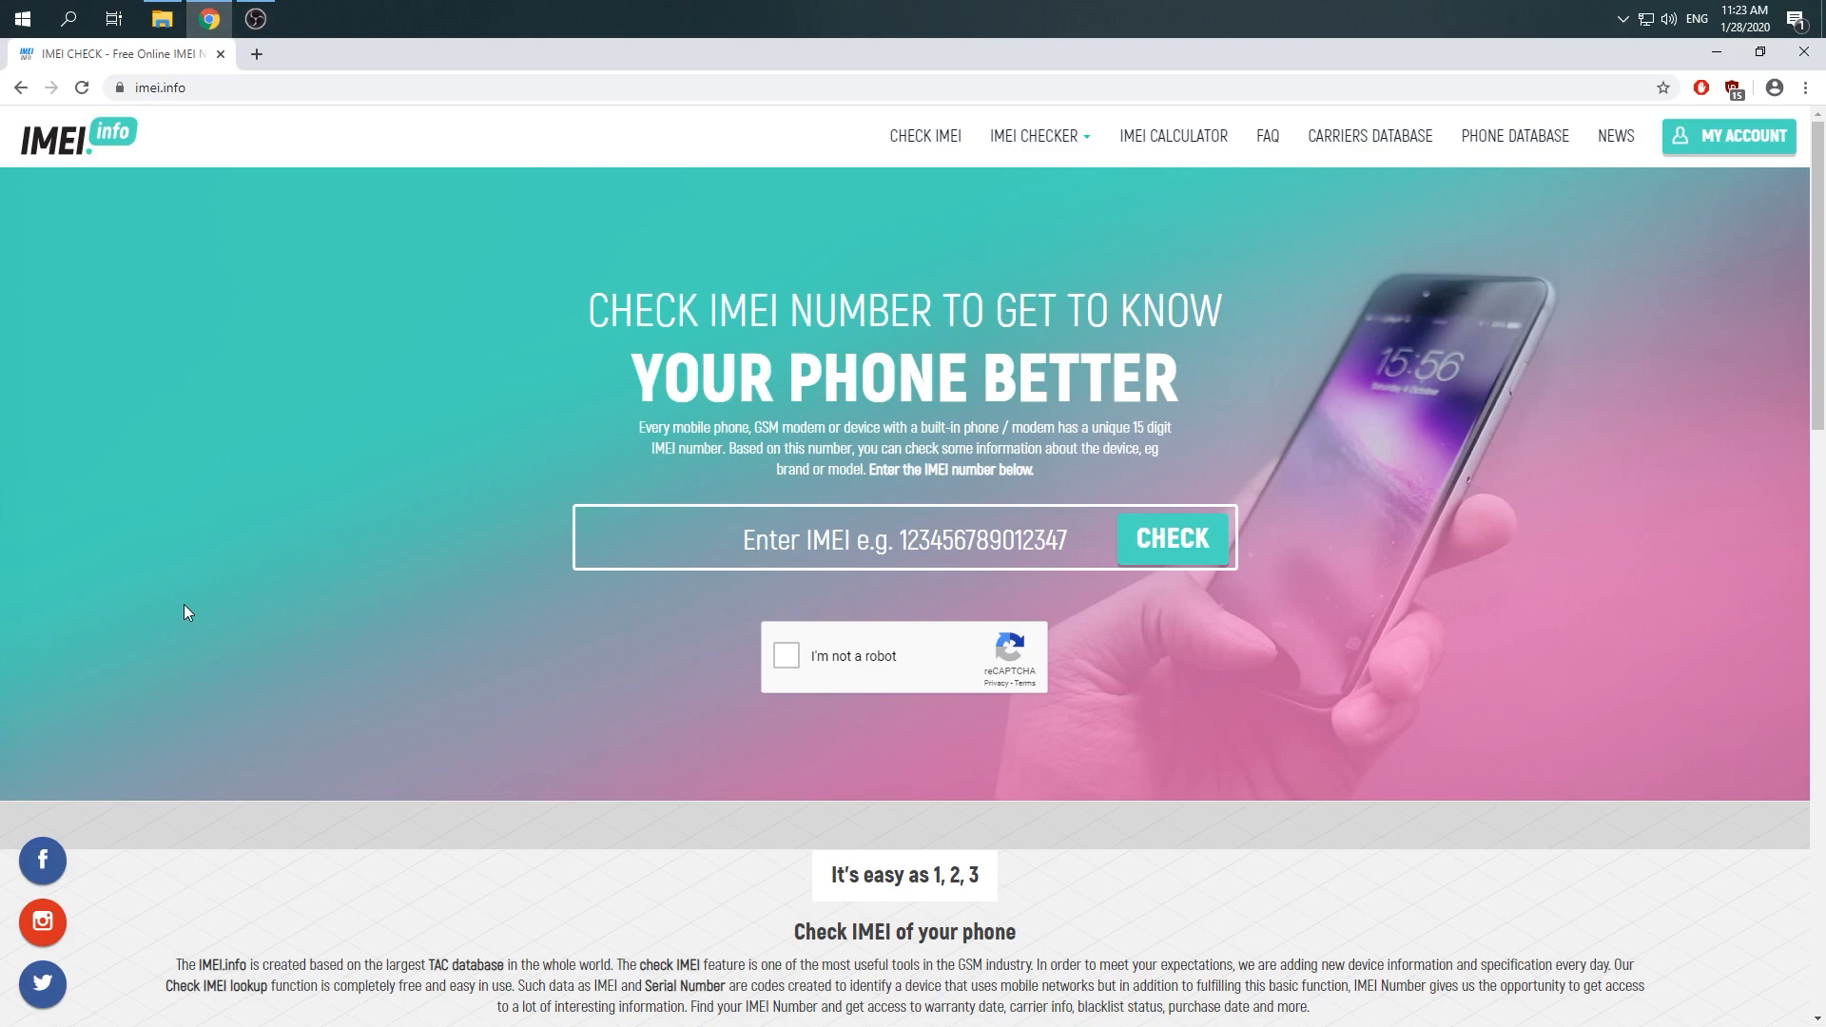
click(905, 539)
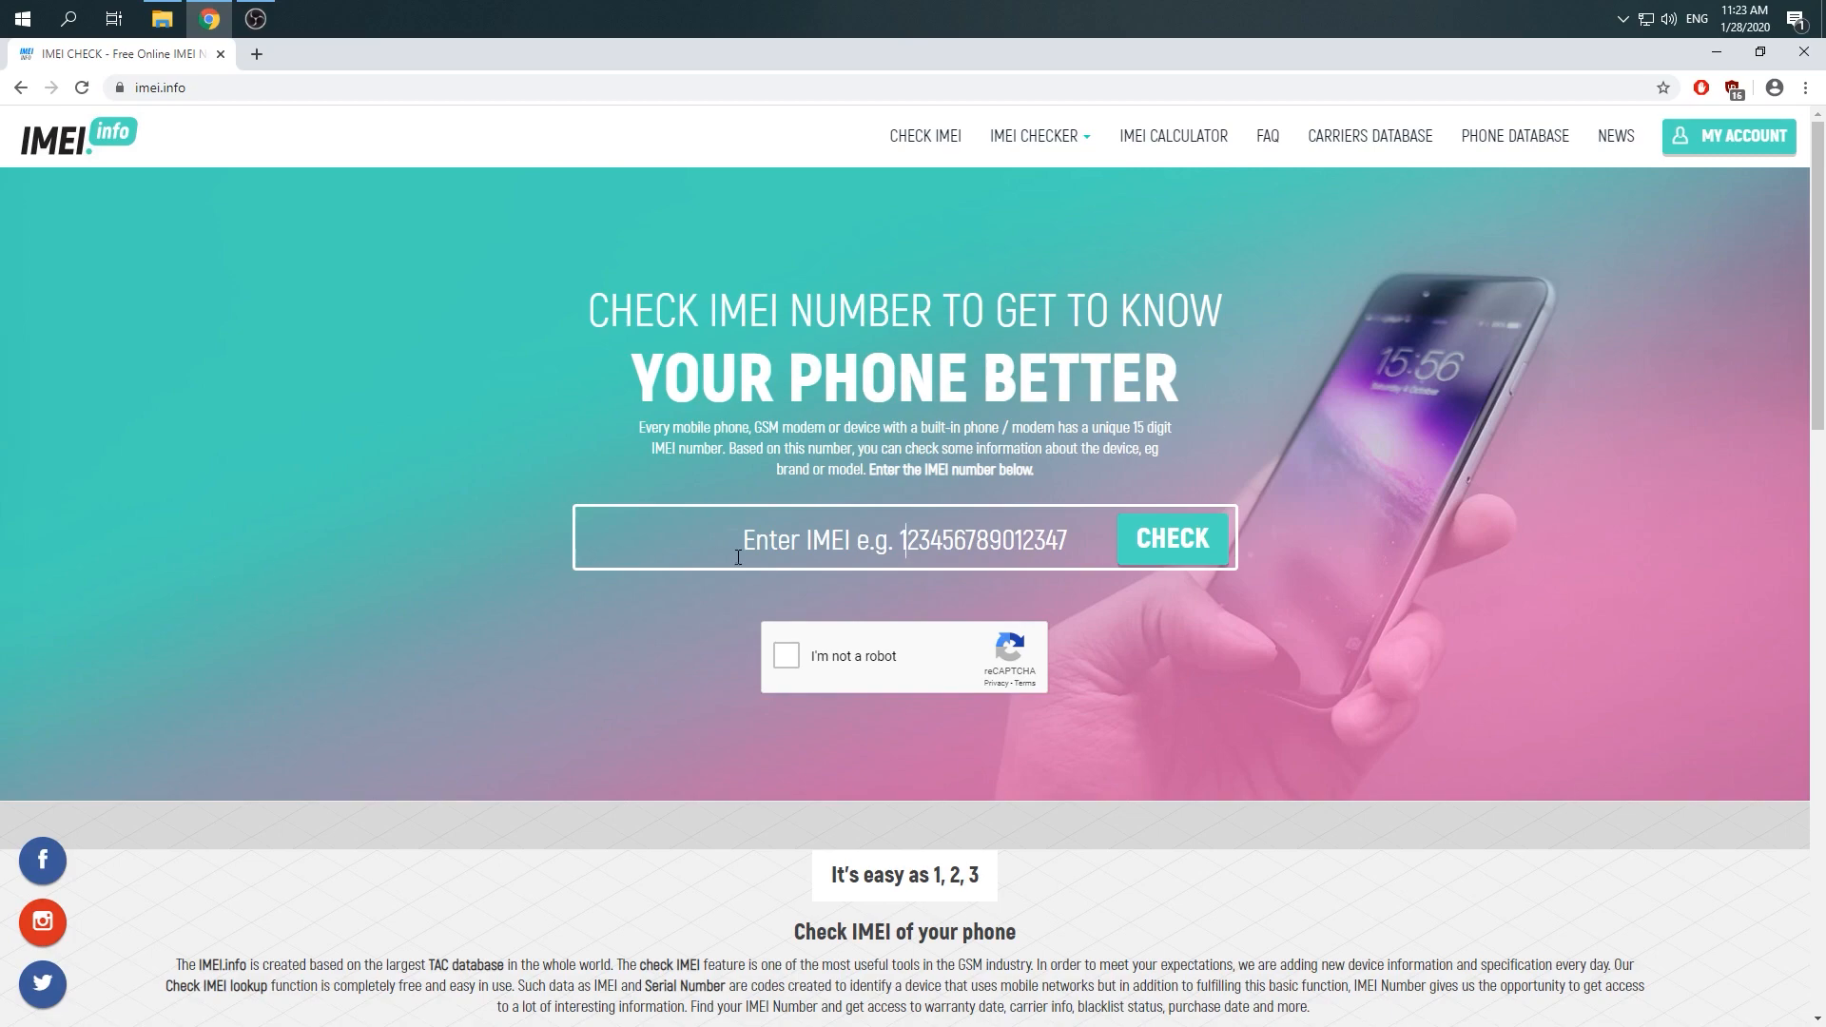
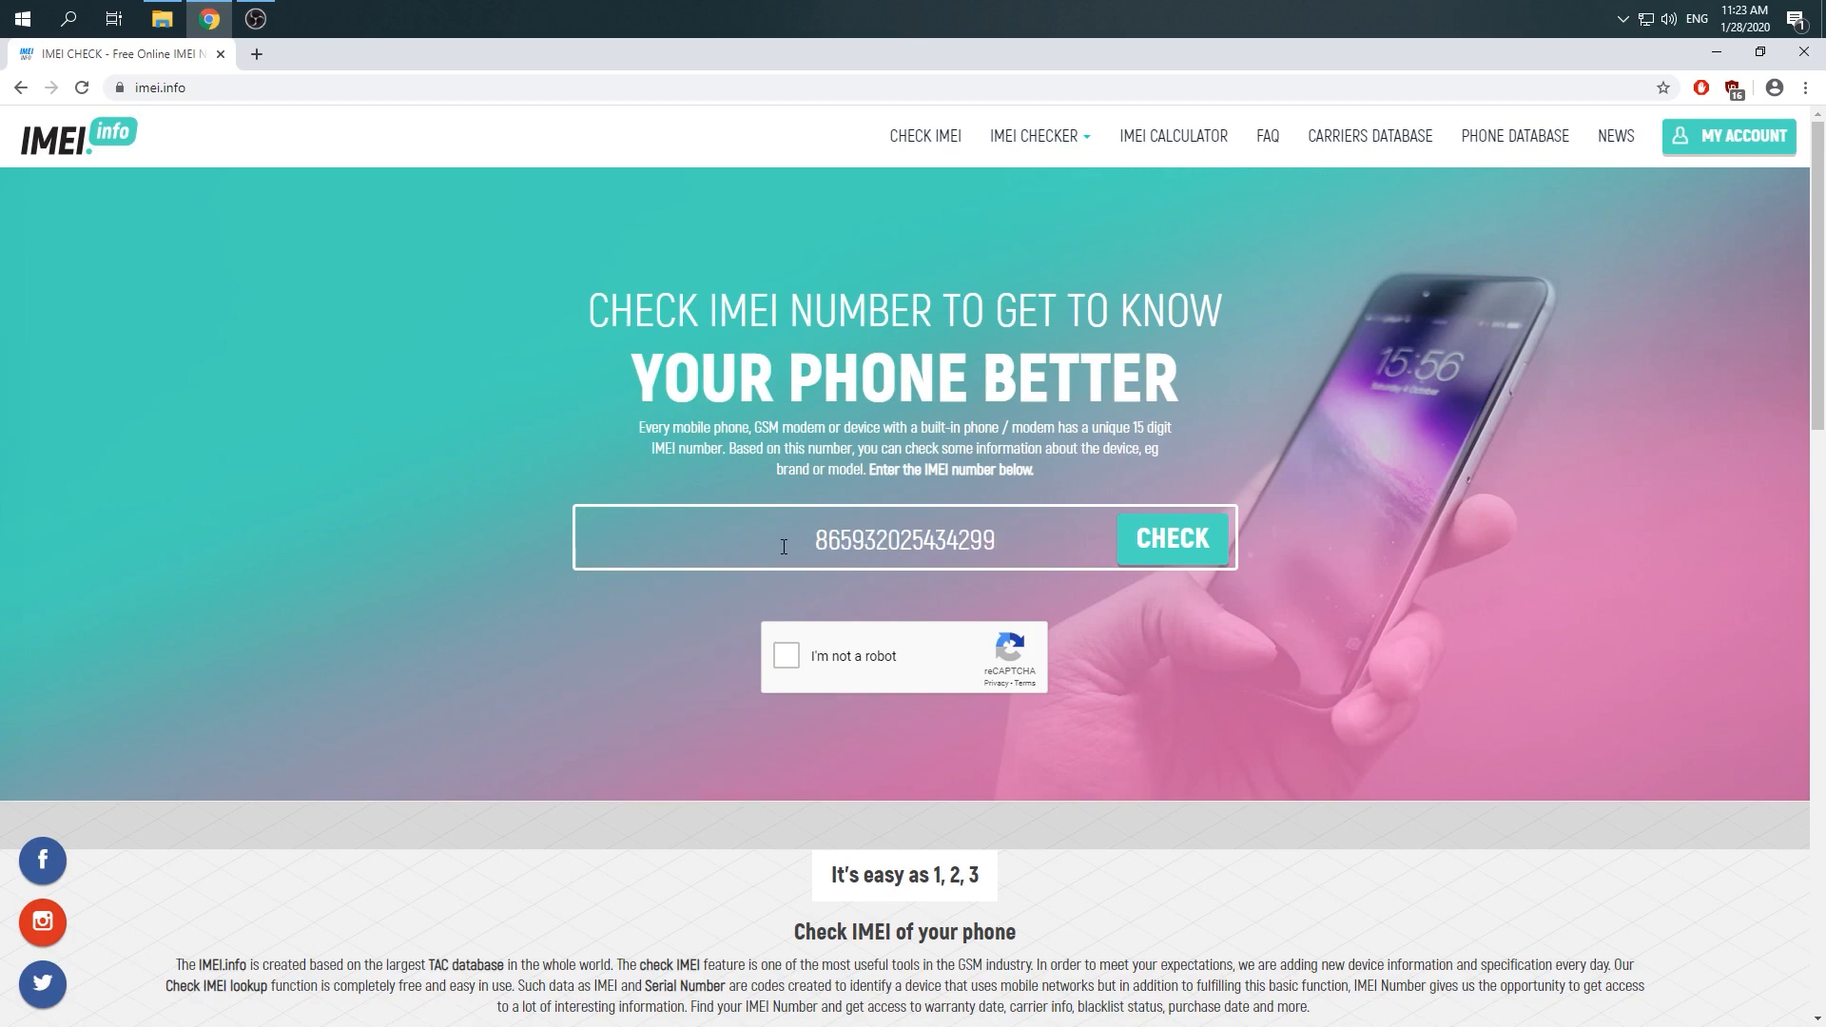
click(786, 654)
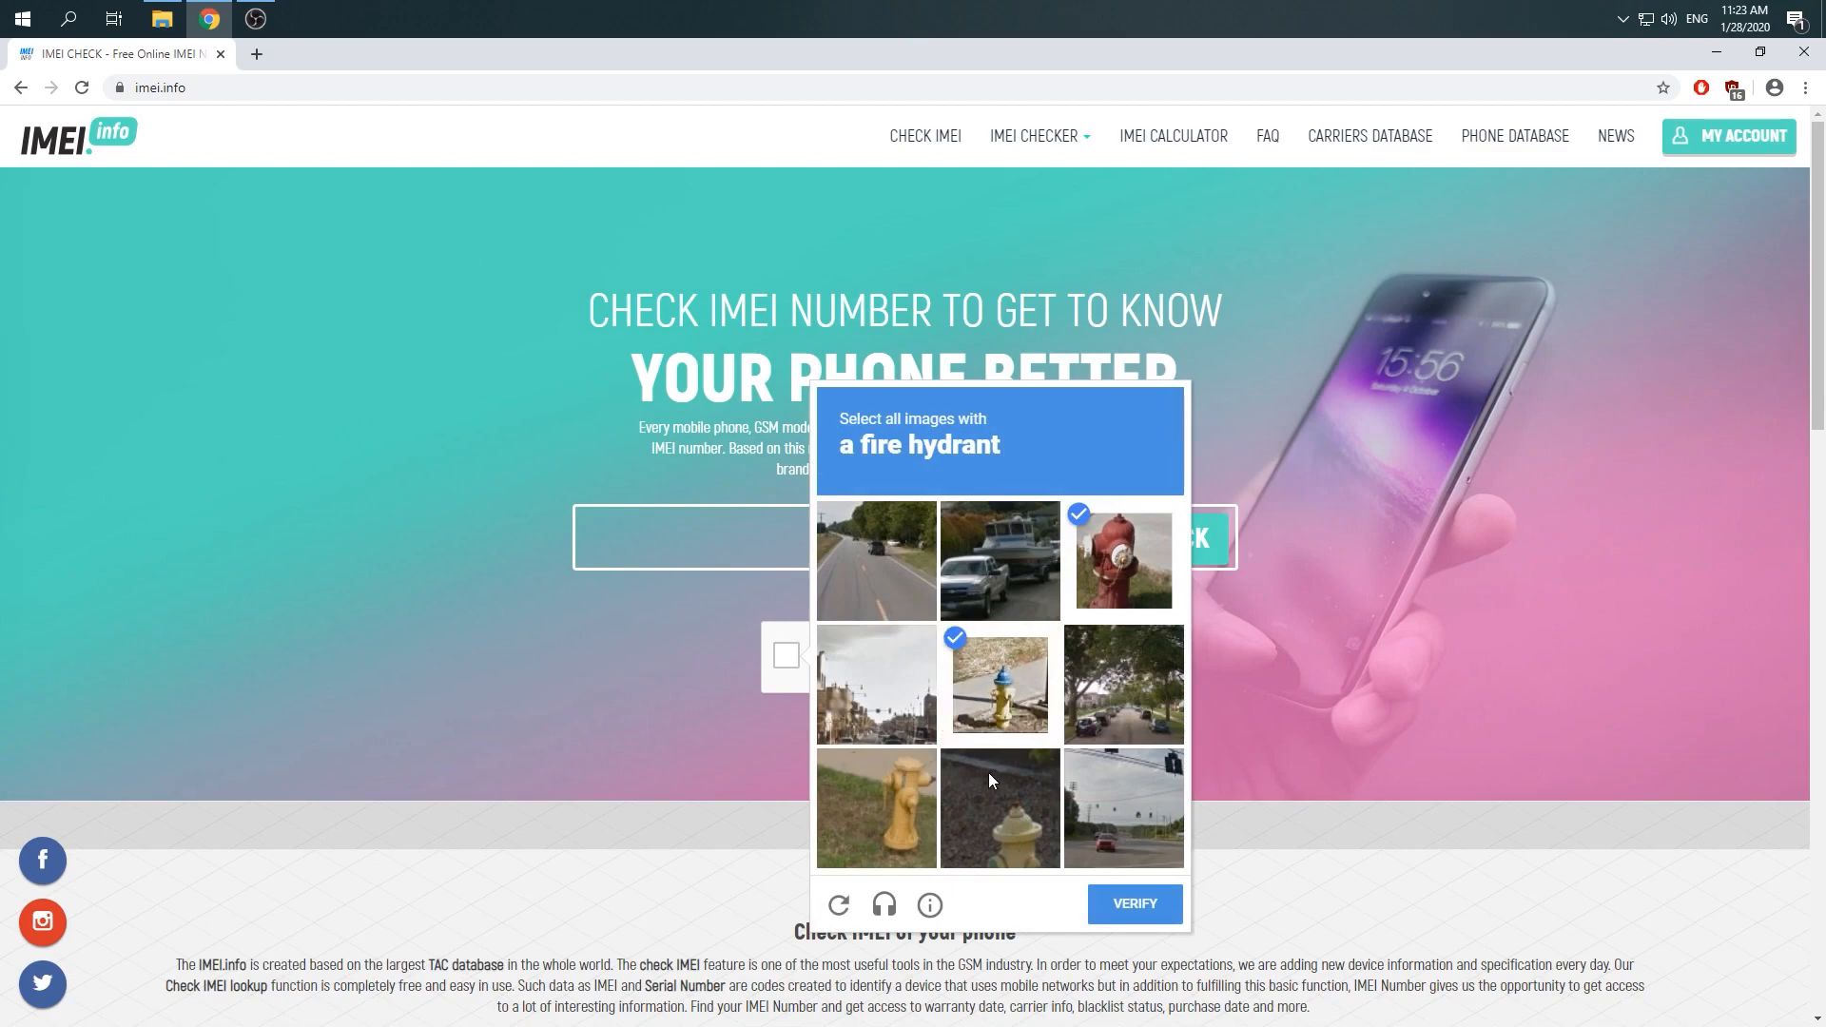
click(999, 808)
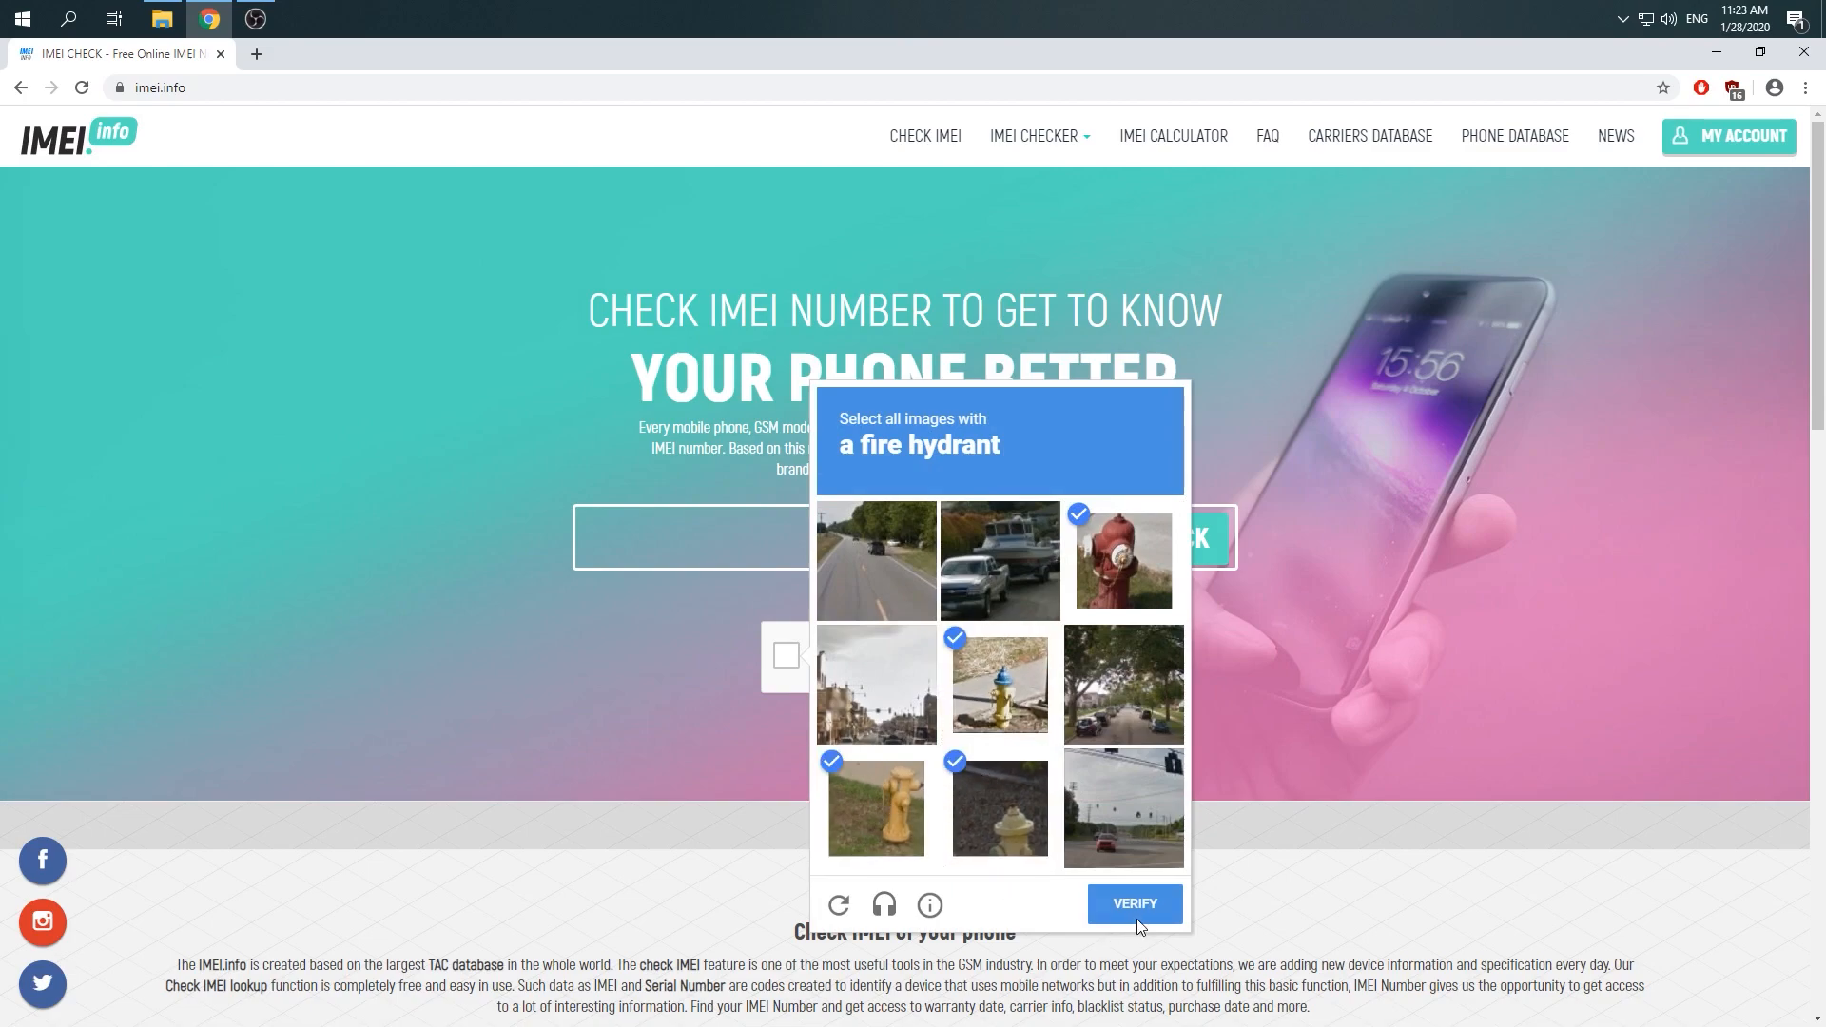
click(1131, 904)
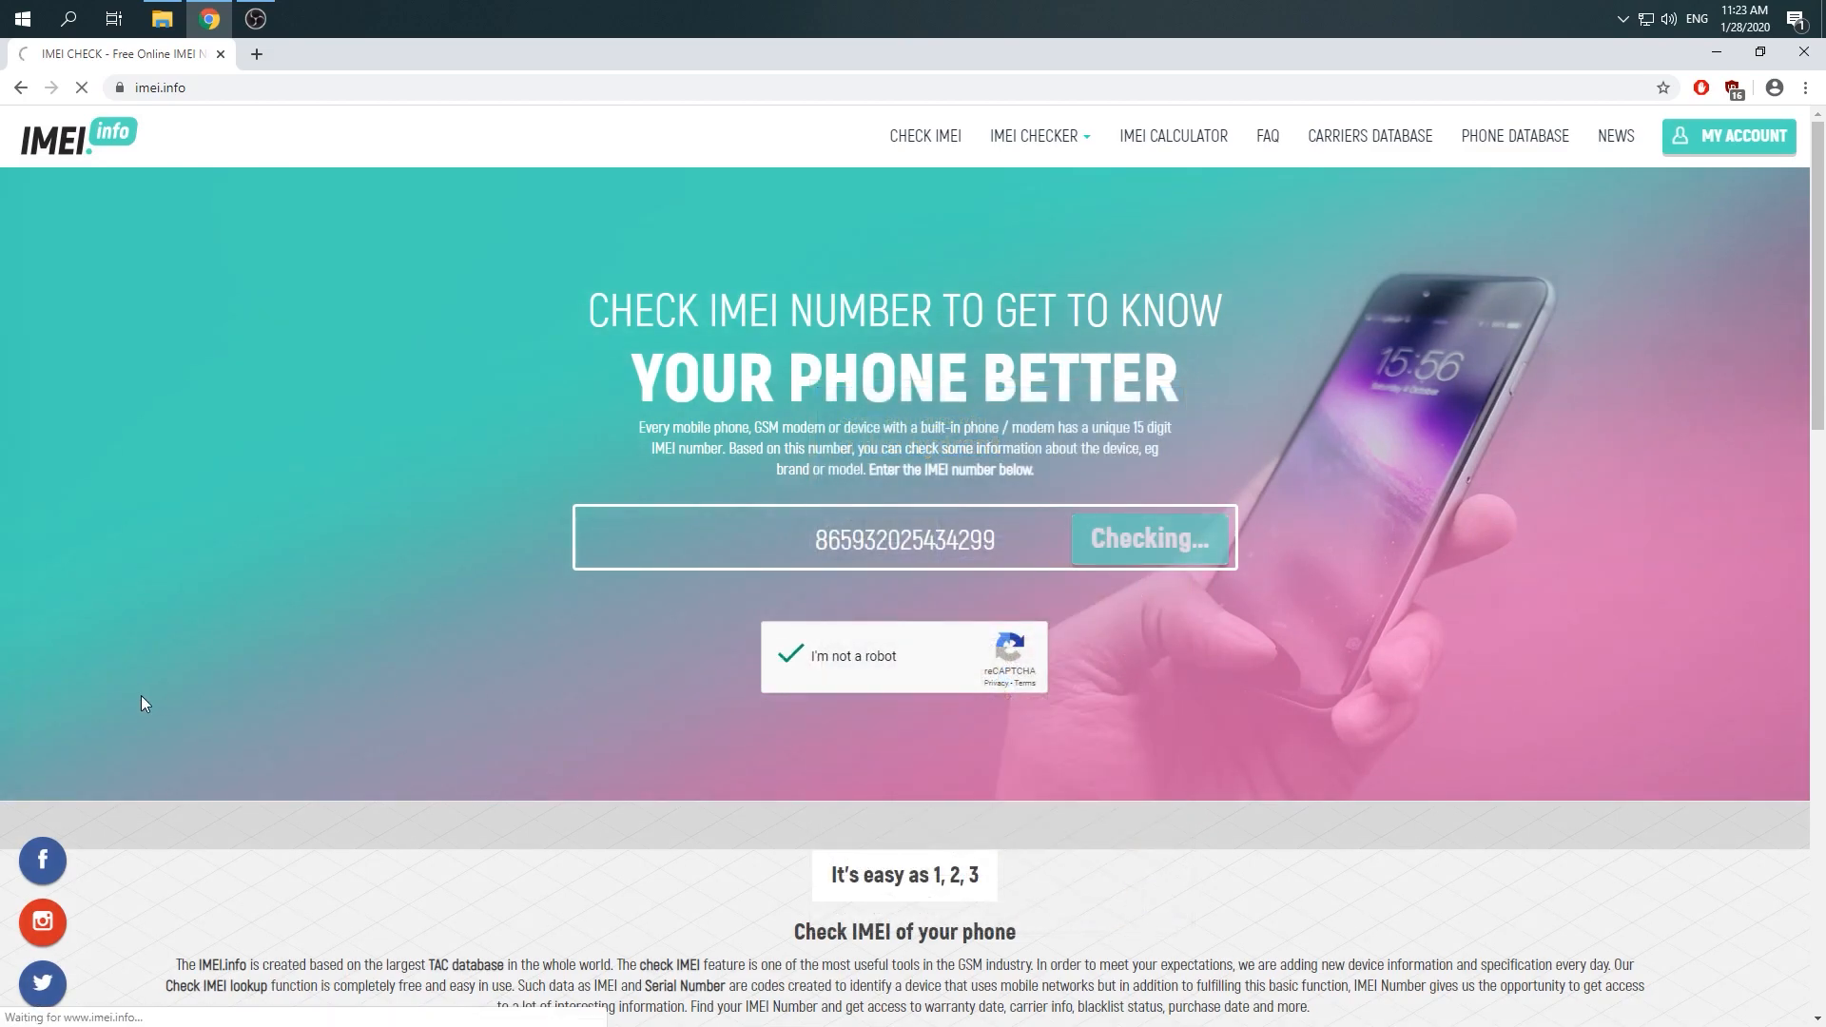
Run CHECK to load the Xiaomi Mi 4 (2014716) details and reach the Free Checks section.
click(1148, 538)
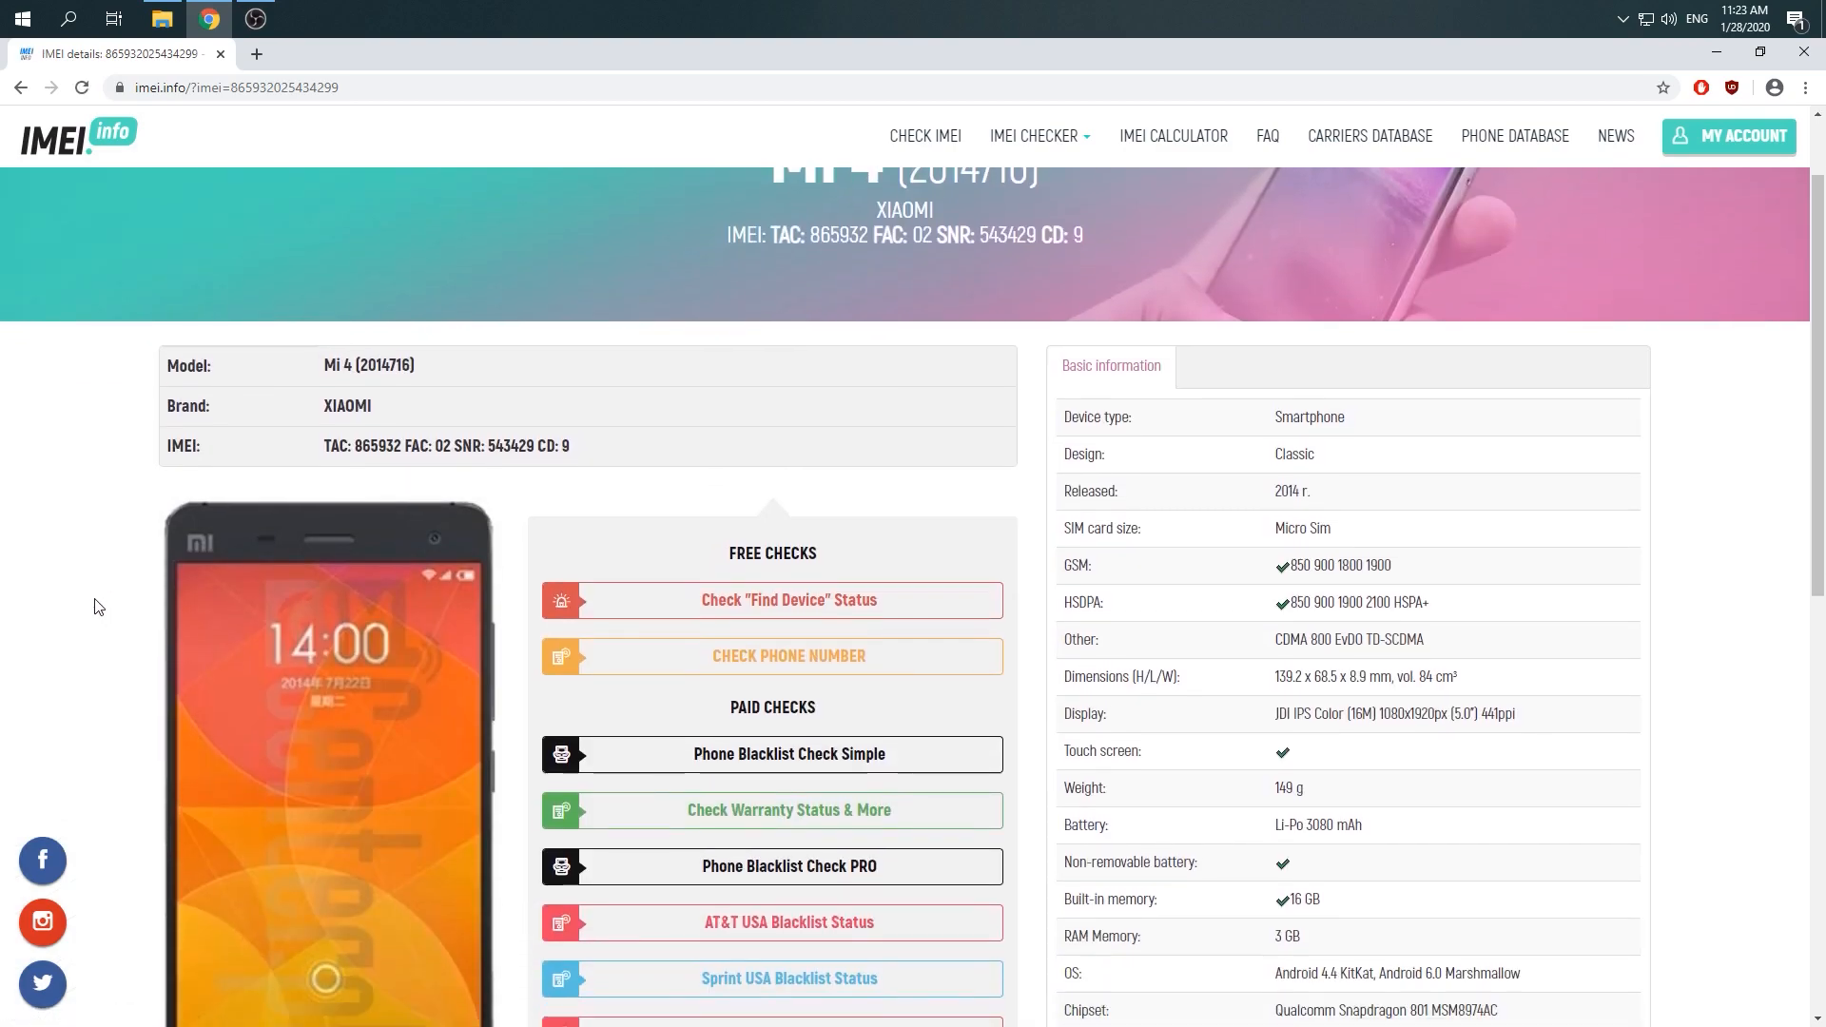
scroll(down, 3)
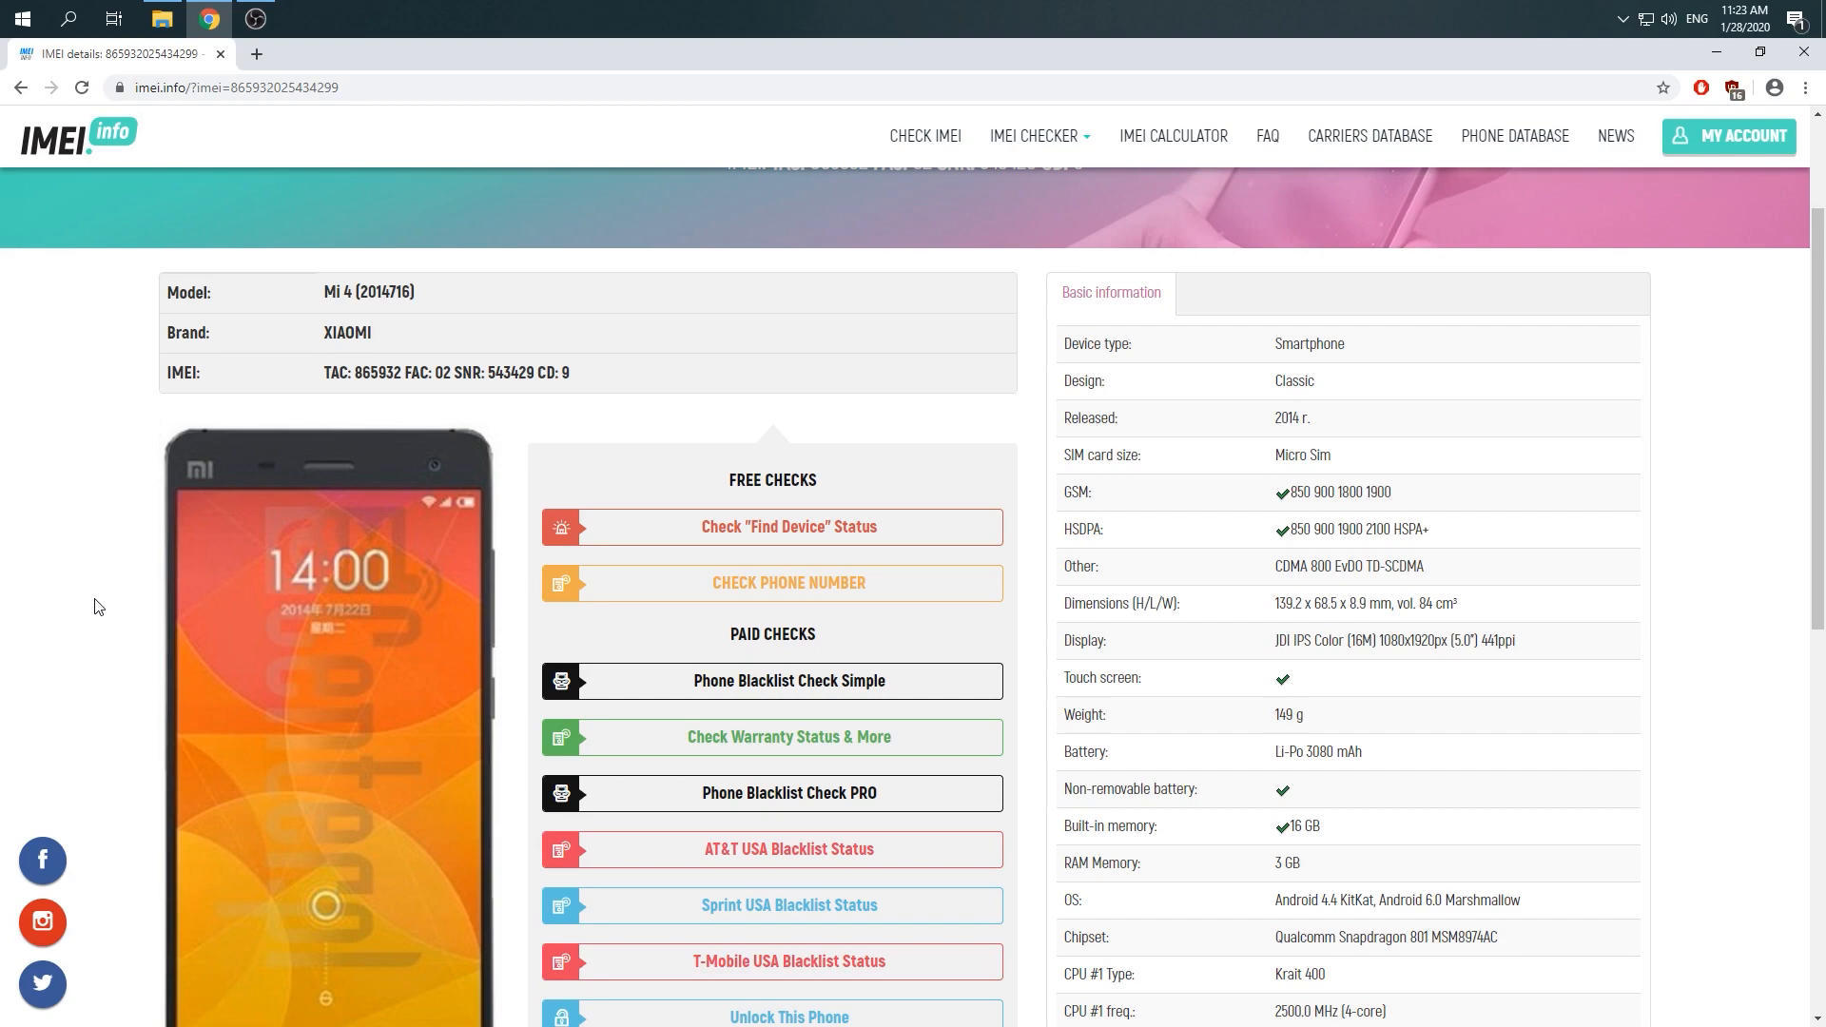
click(787, 525)
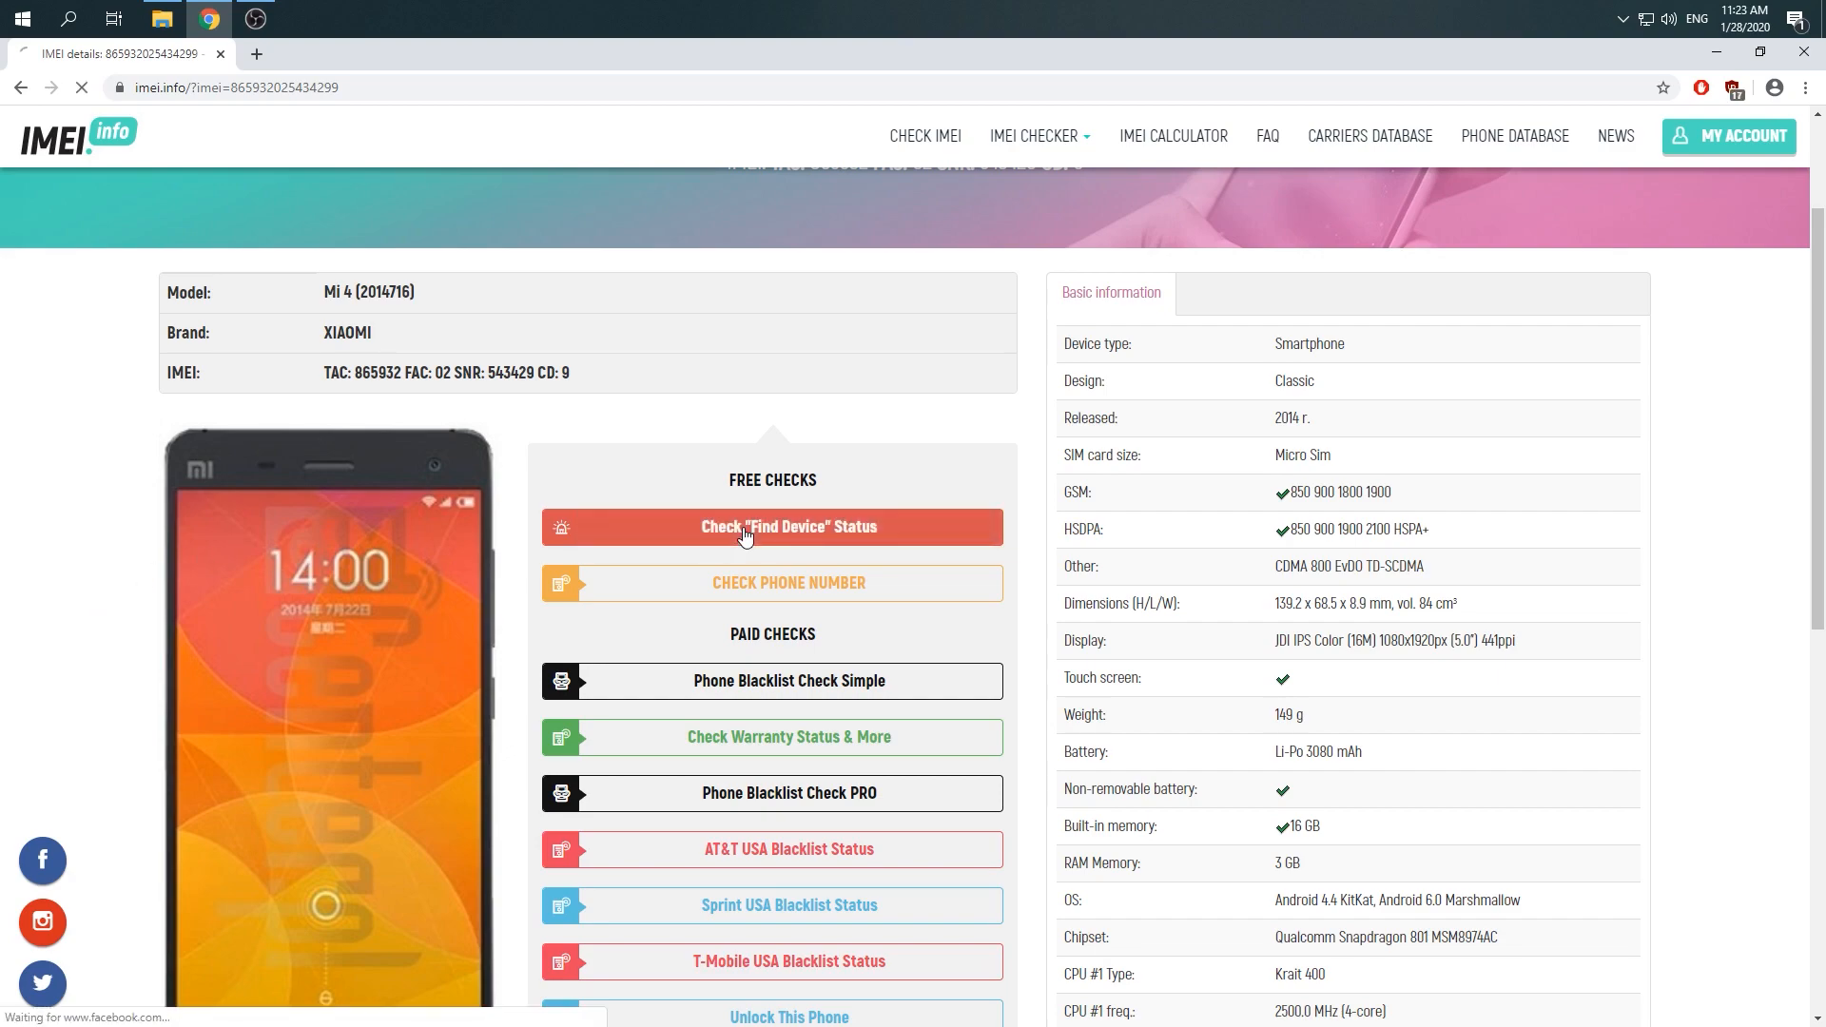
Run the Xiaomi Find Device check, showing Find Device OFF and the device unprotected.
click(787, 527)
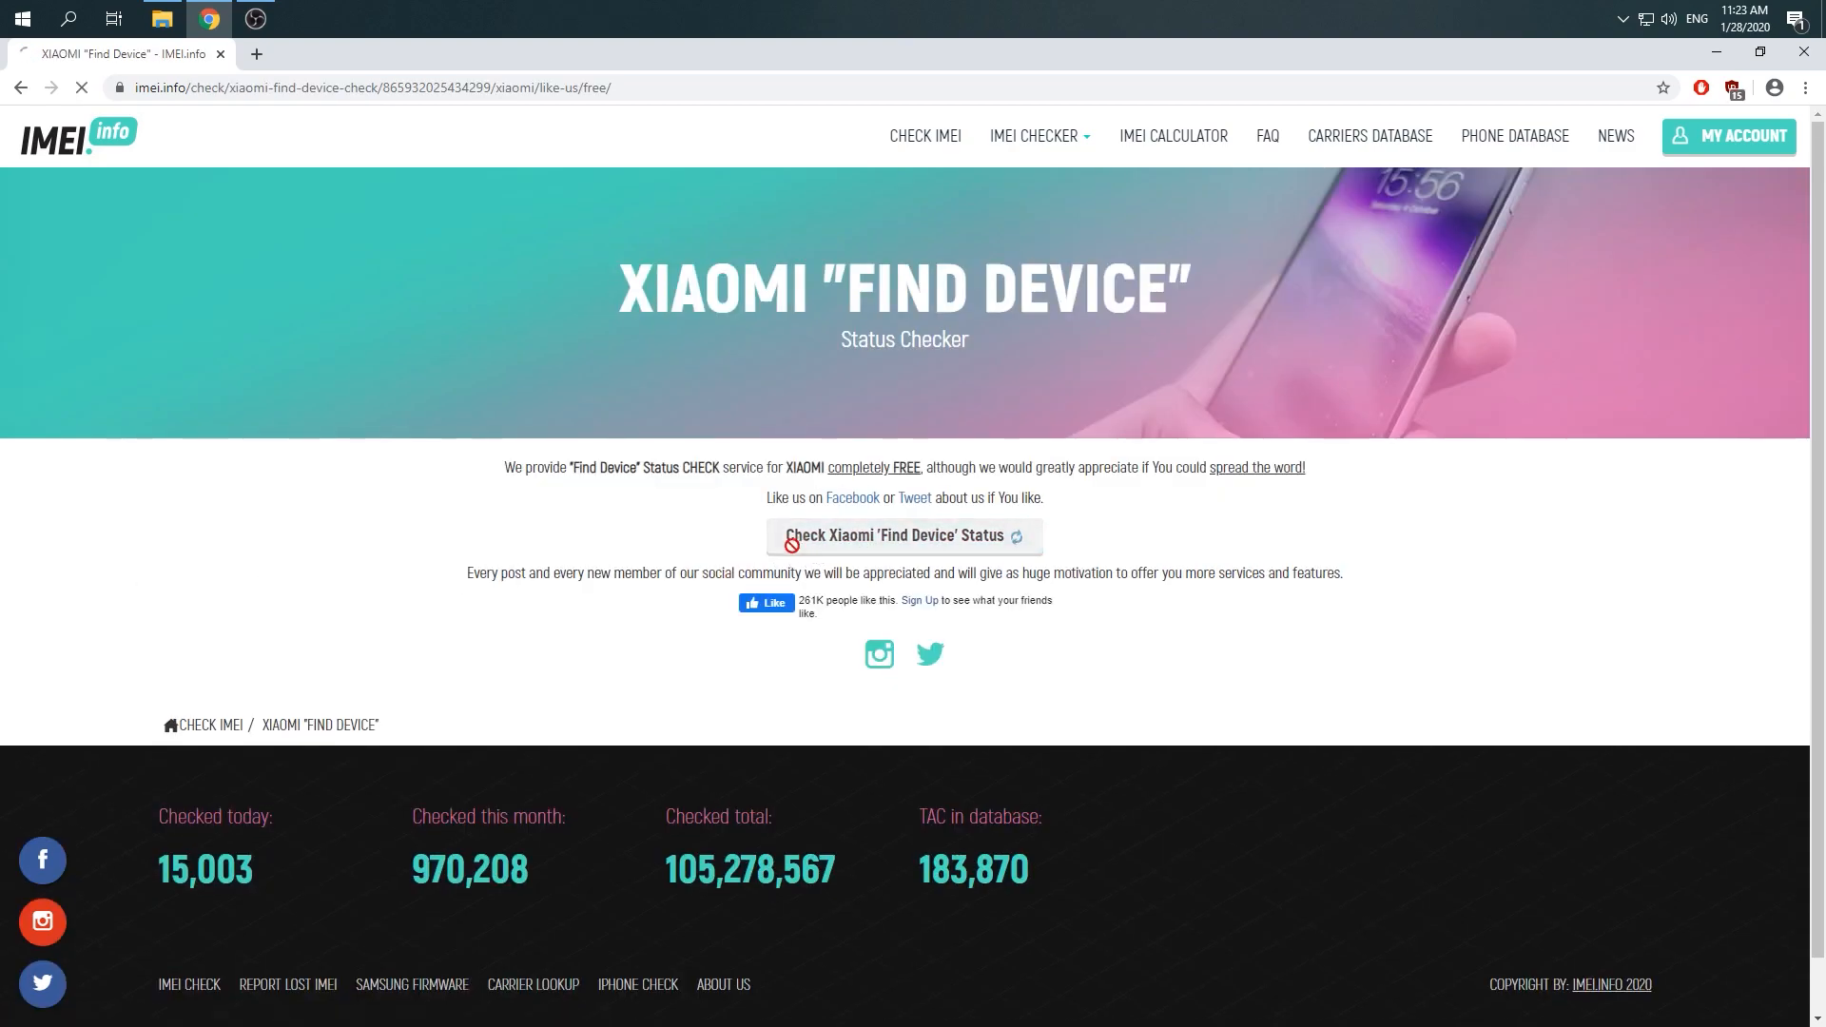
click(901, 536)
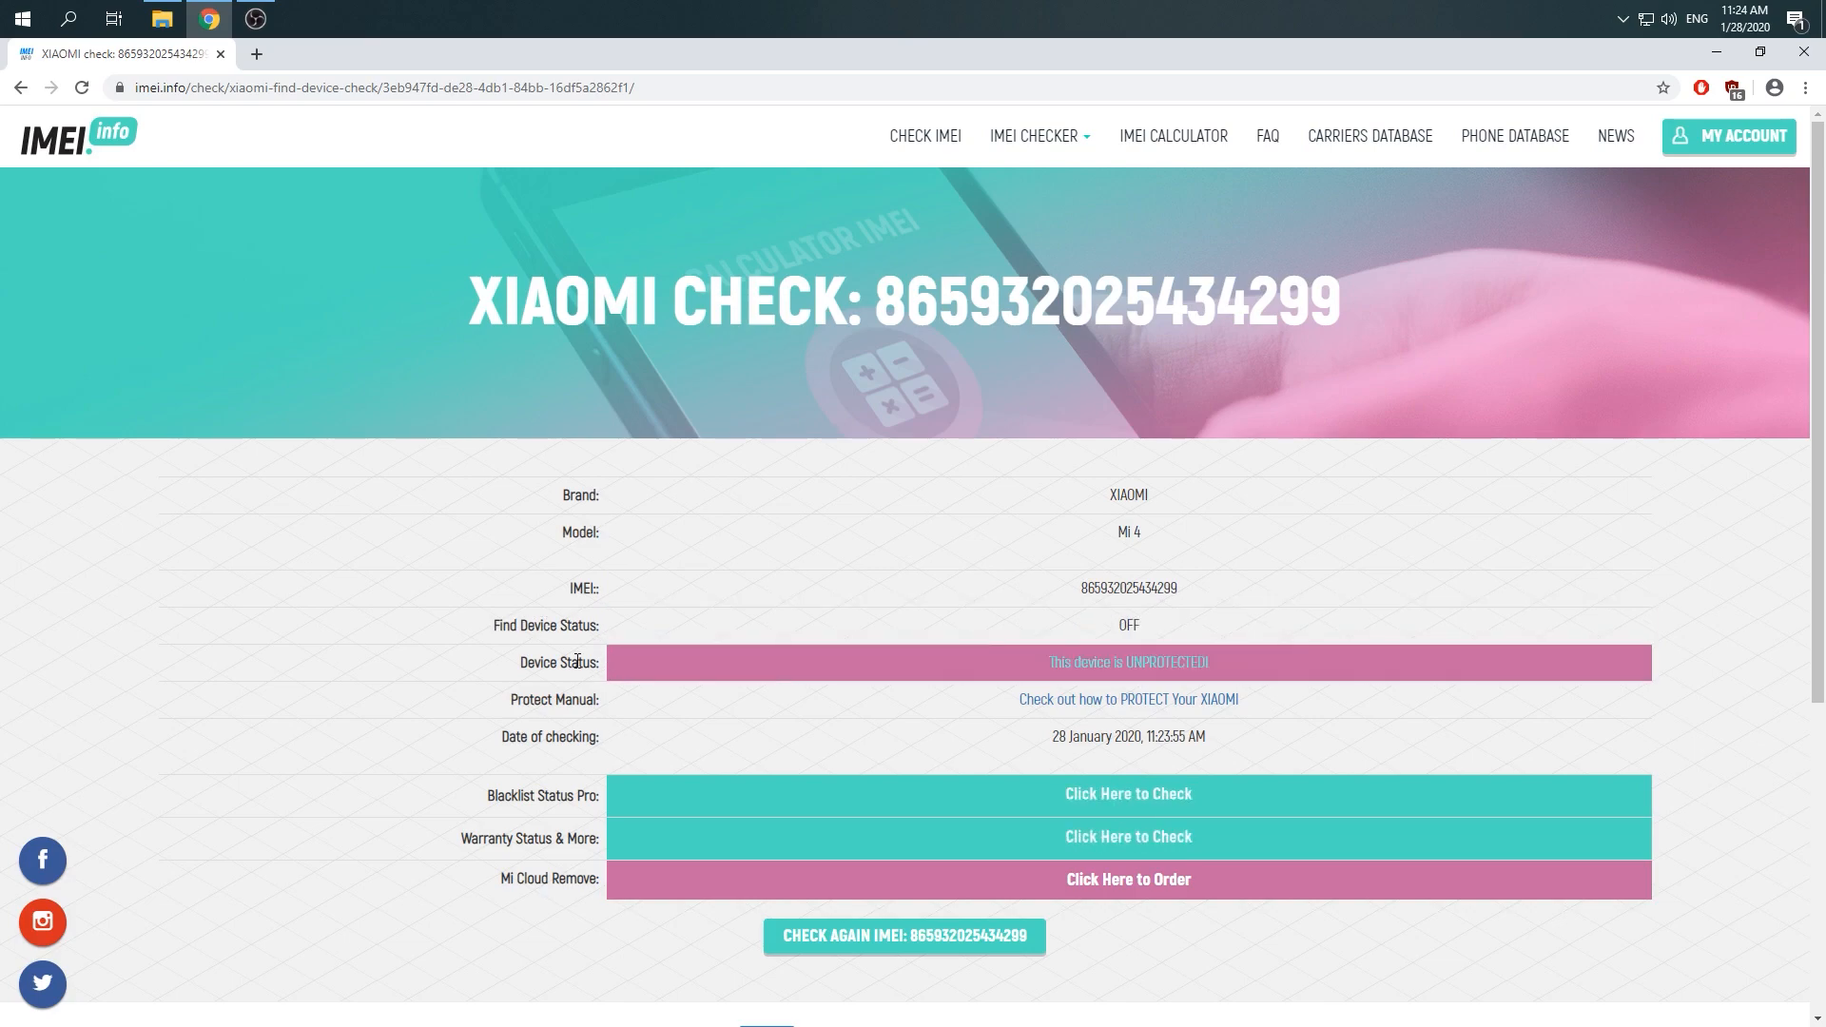
mouse_move(816, 671)
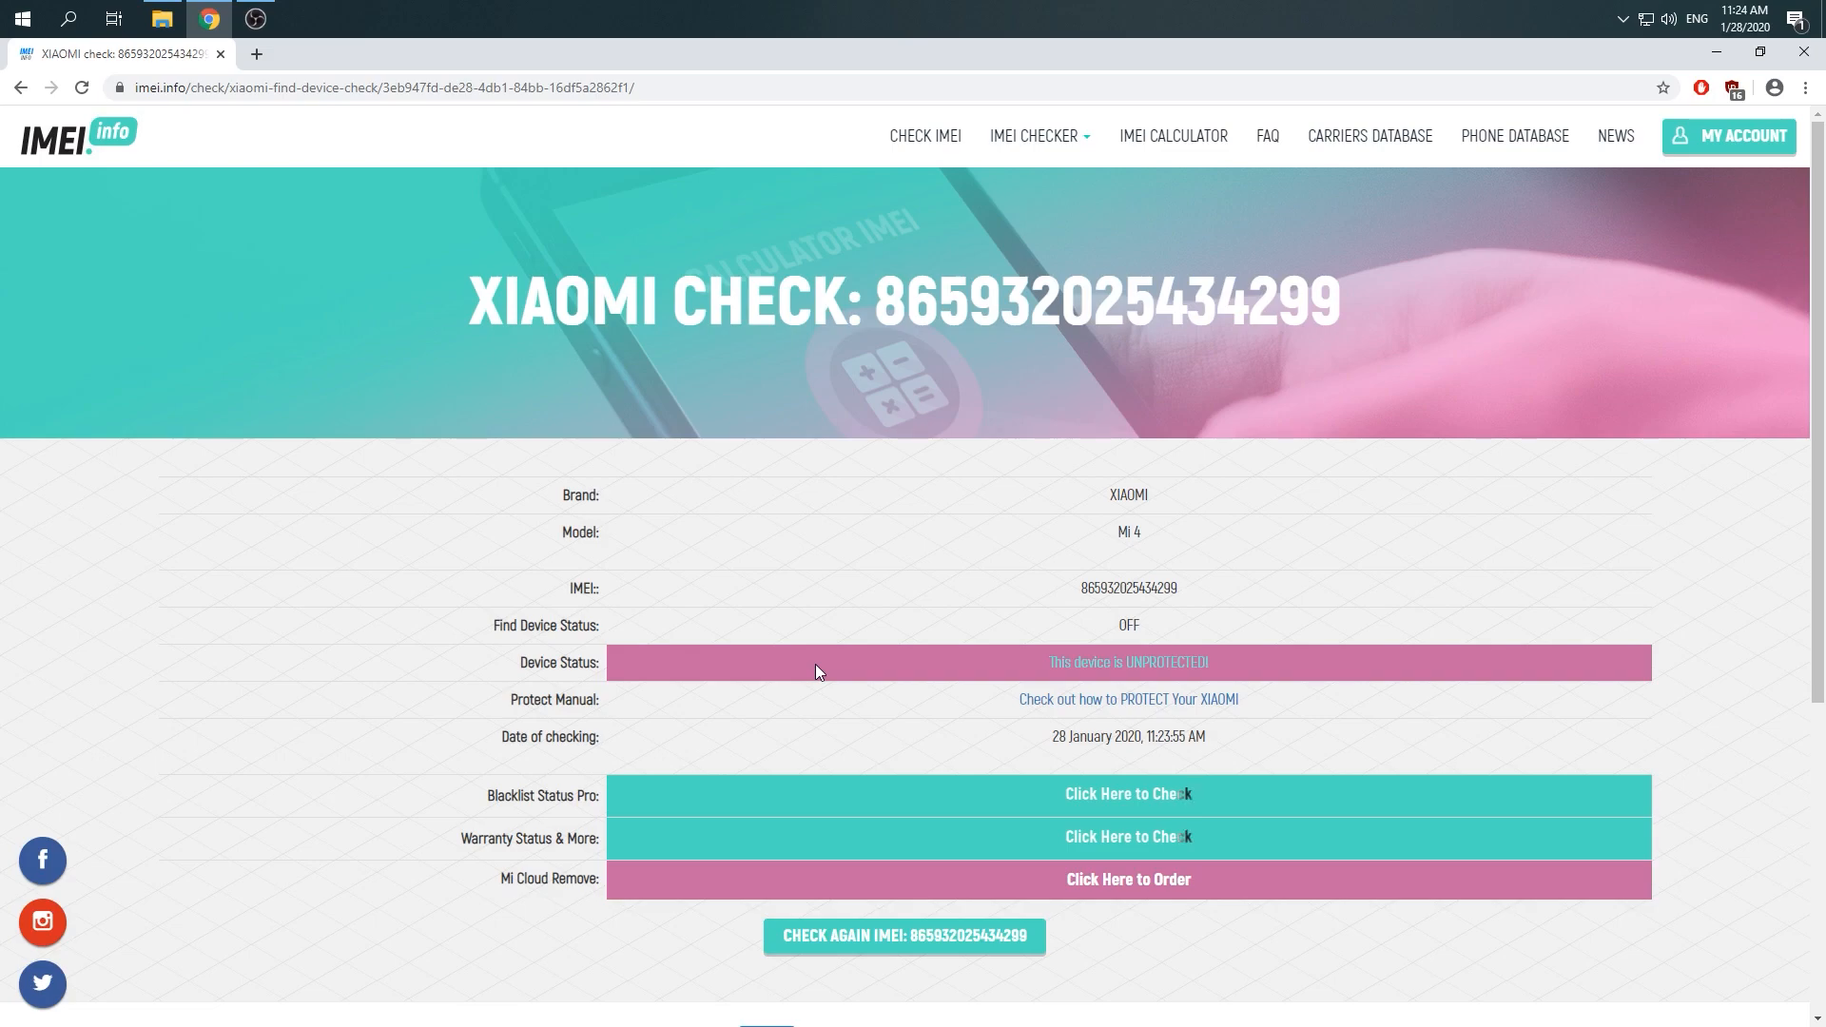